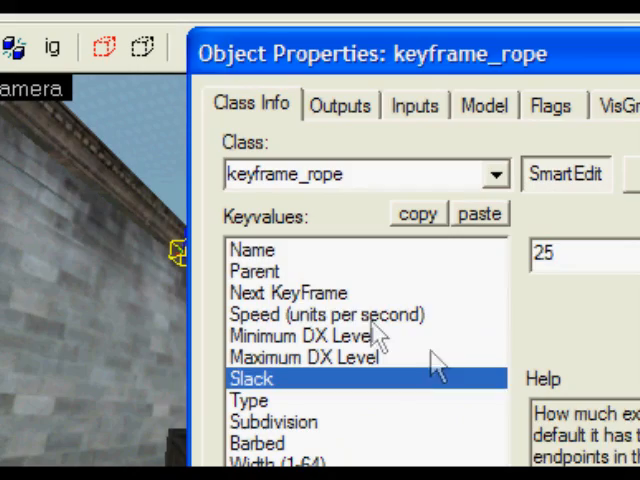
Step: Name the first keyframe rope 'Rope1' in its Object Properties
{"action": "left_click", "coordinate": [252, 249]}
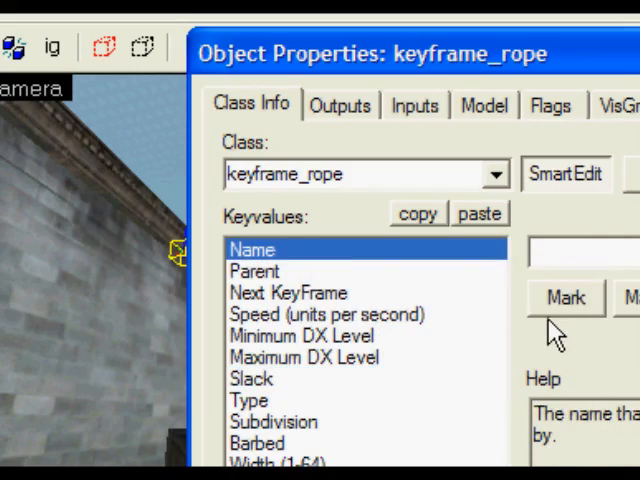
{"action": "type", "text": "Rope1"}
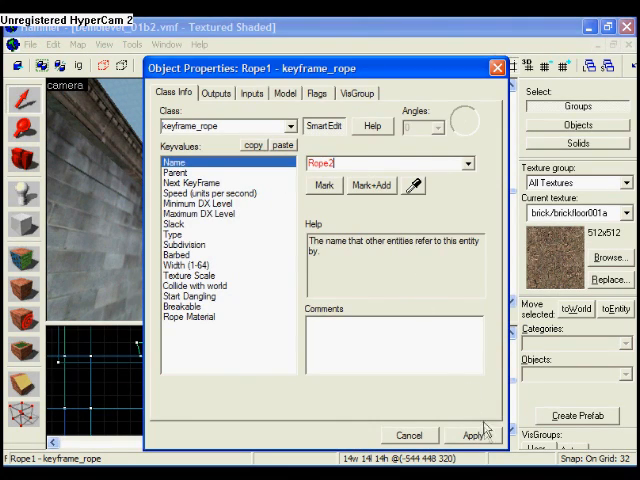
Step: Apply the rope settings for the added ropes Rope2 and Rope3
{"action": "left_click", "coordinate": [470, 434]}
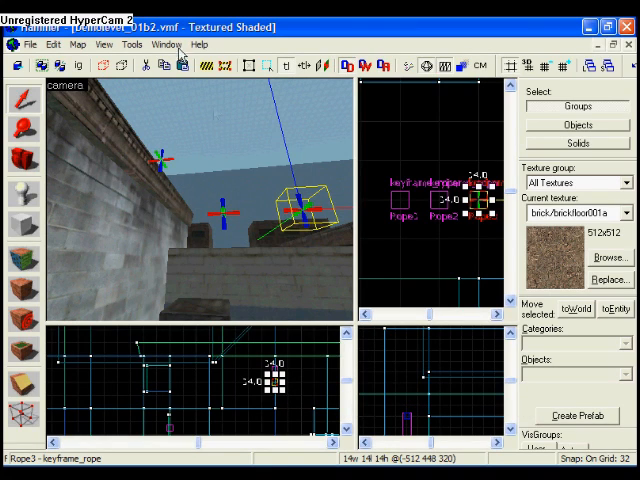
{"action": "mouse_move", "coordinate": [272, 182]}
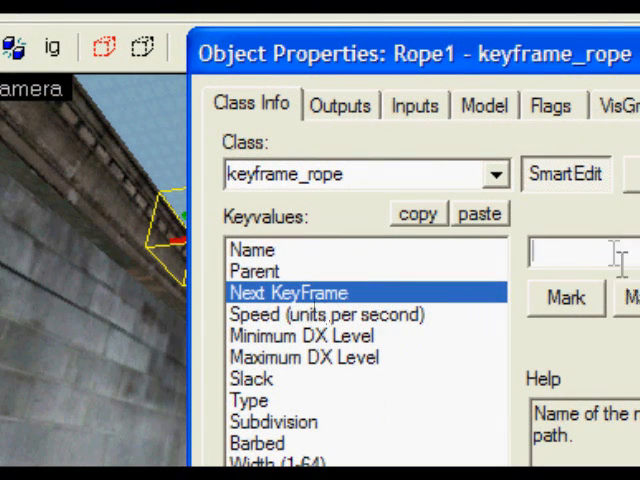
Step: Enter 'Rope1' in the rope chain's keyframe properties
{"action": "type", "text": "Rope1"}
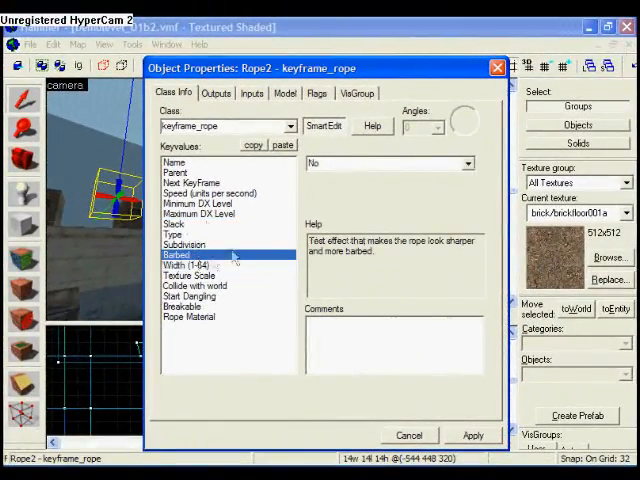
{"action": "left_click", "coordinate": [184, 245]}
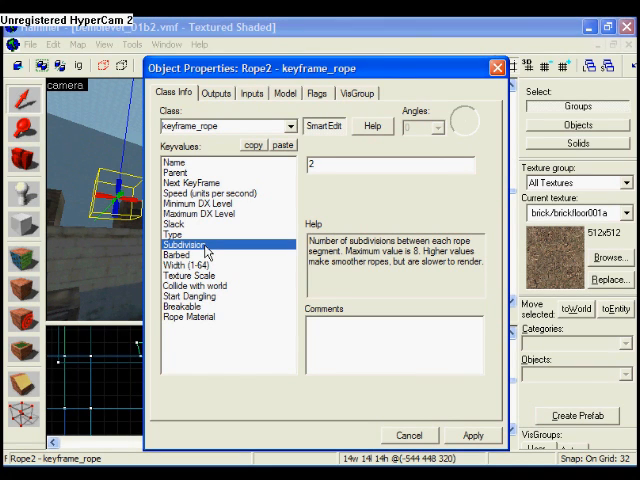
{"action": "mouse_move", "coordinate": [493, 67]}
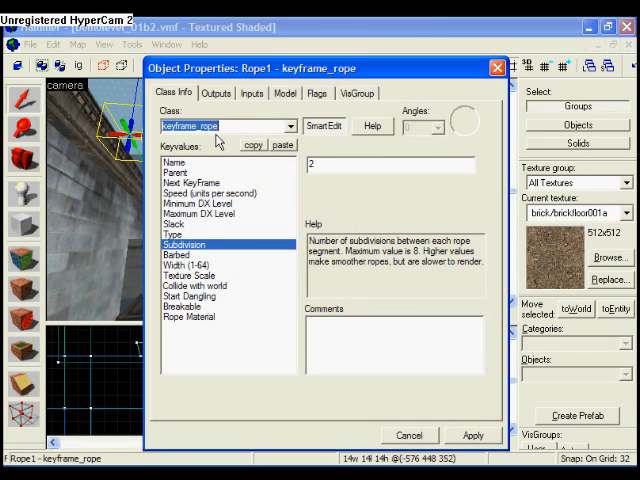
Step: Change Rope1's class to move_rope, confirm Next KeyFrame is Rope2, and apply
{"action": "left_click", "coordinate": [287, 125]}
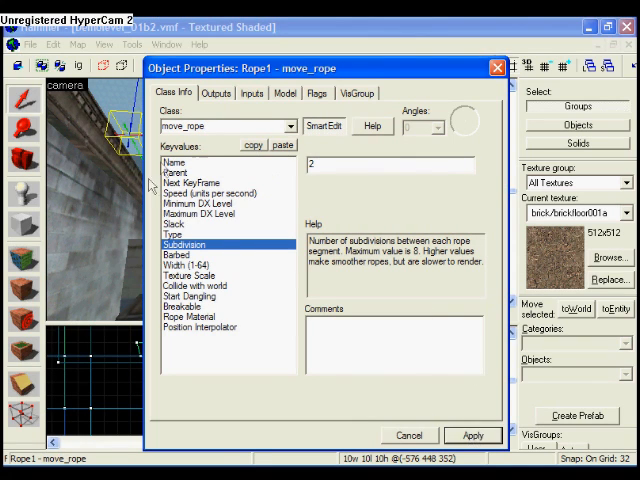
{"action": "left_click", "coordinate": [190, 182]}
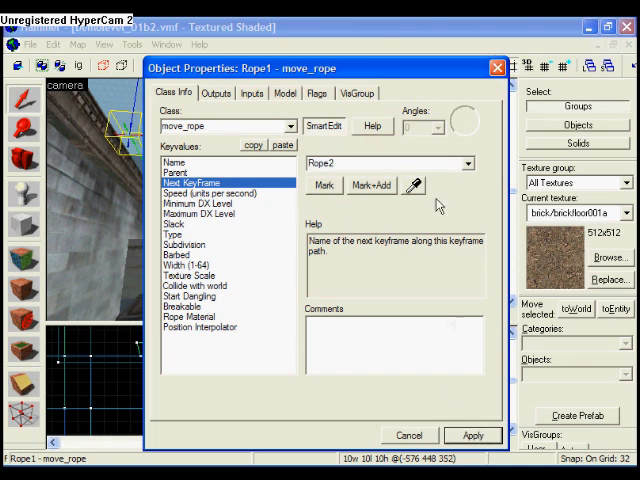
{"action": "left_click", "coordinate": [472, 434]}
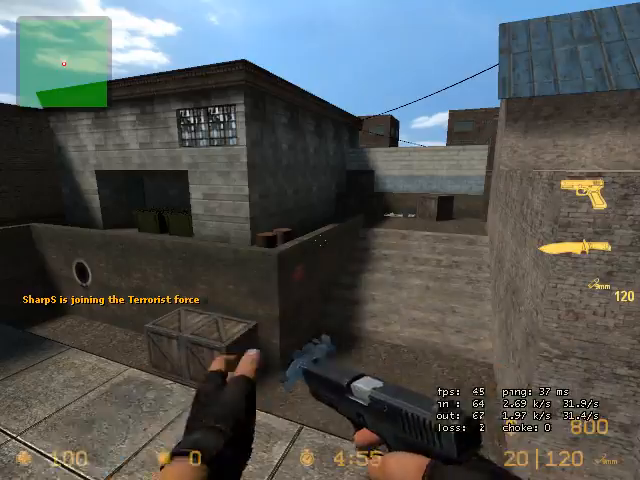
{"action": "mouse_move", "coordinate": [320, 240]}
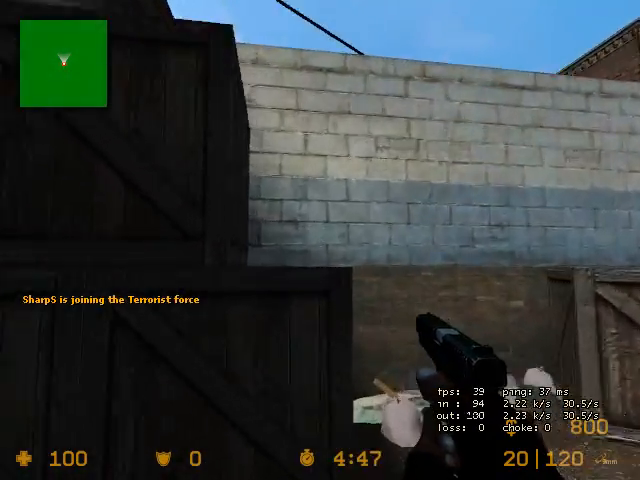
{"action": "mouse_move", "coordinate": [320, 240]}
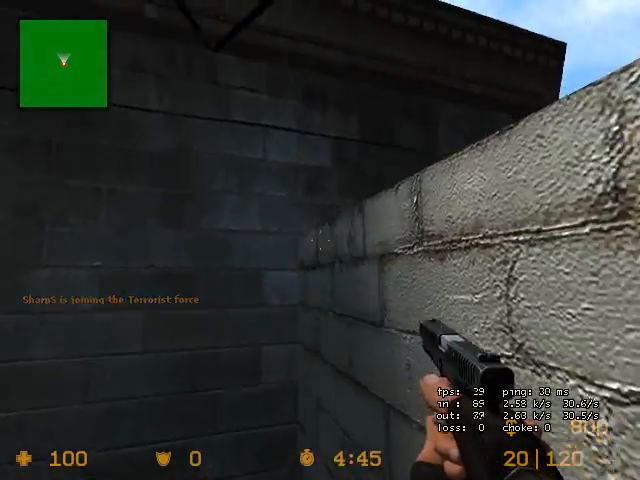